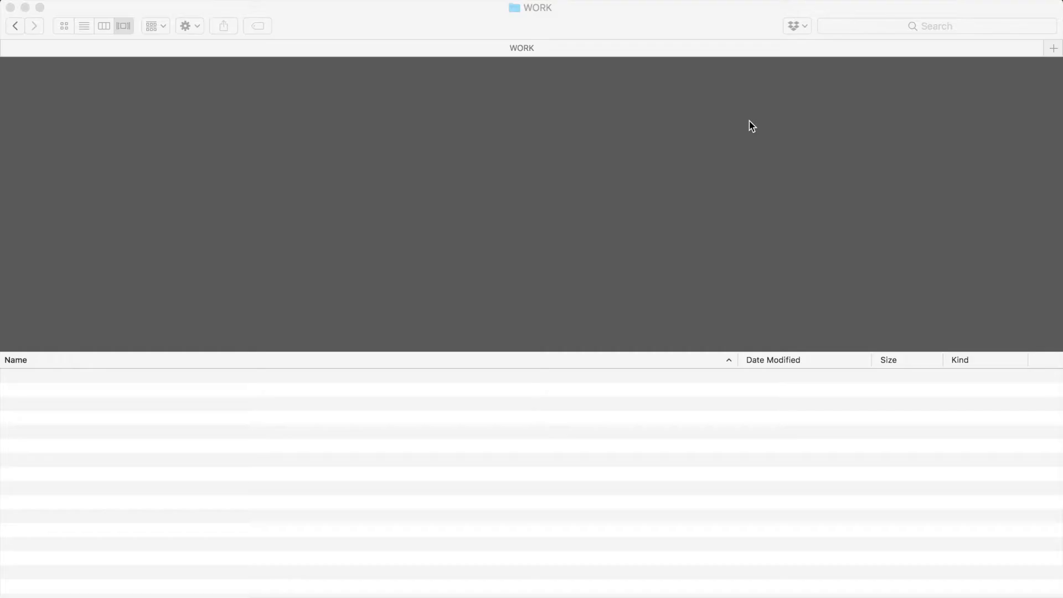
Step: Search This Mac for the placeholder term 'b'
type("bjkvk")
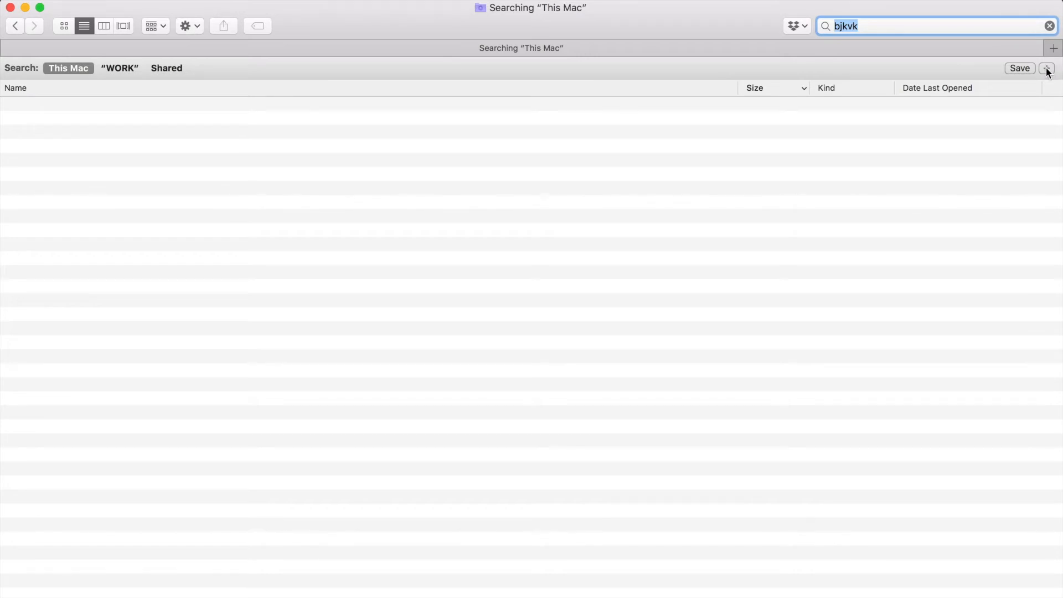
Step: Add a search rule: File Size is greater than, in MB
left_click(1048, 69)
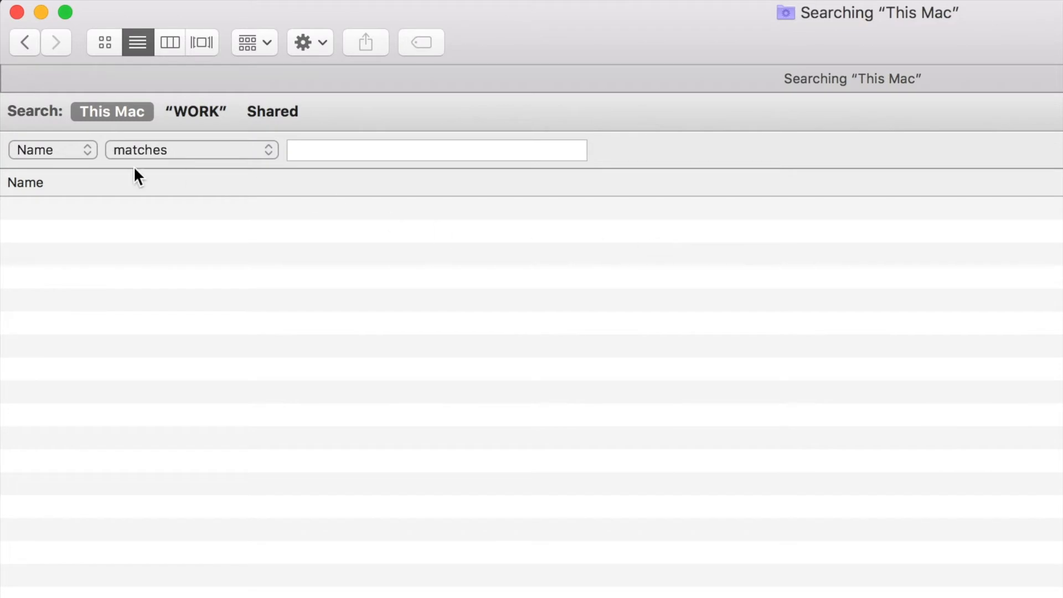
left_click(52, 150)
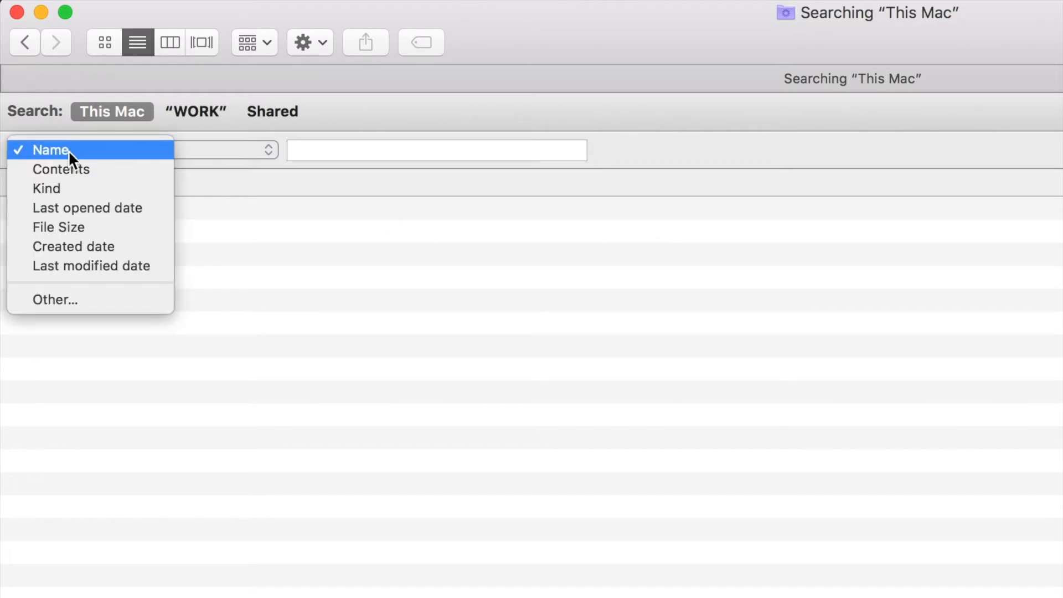
left_click(58, 227)
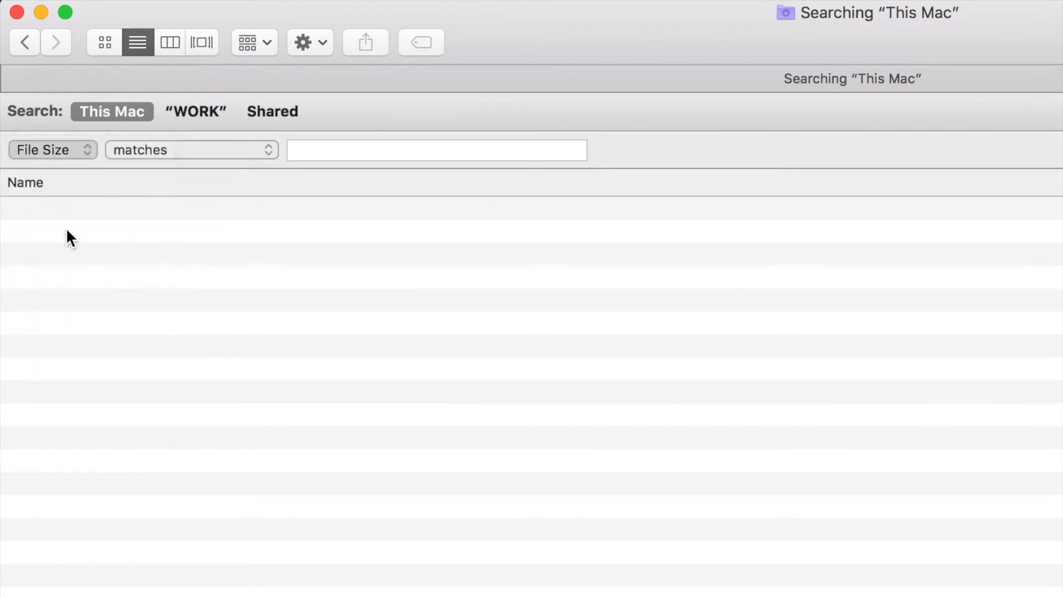
left_click(192, 150)
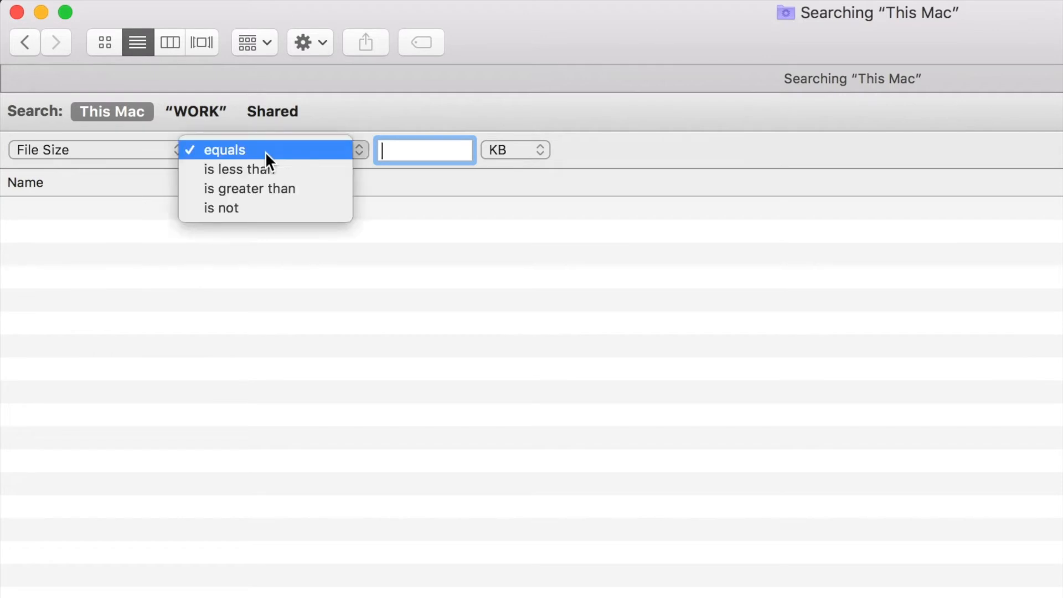
mouse_move(248, 188)
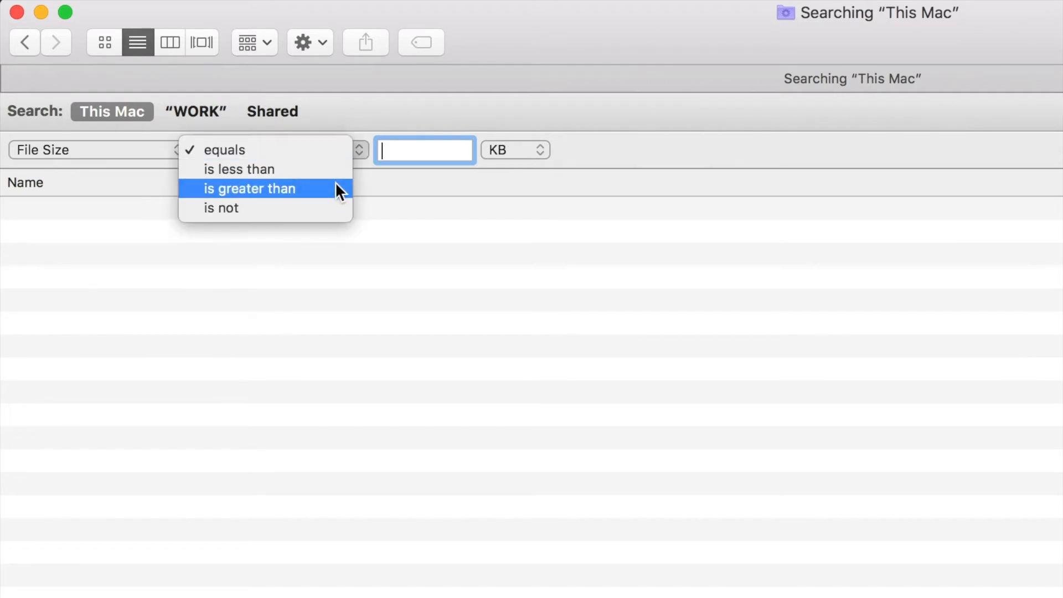
left_click(249, 188)
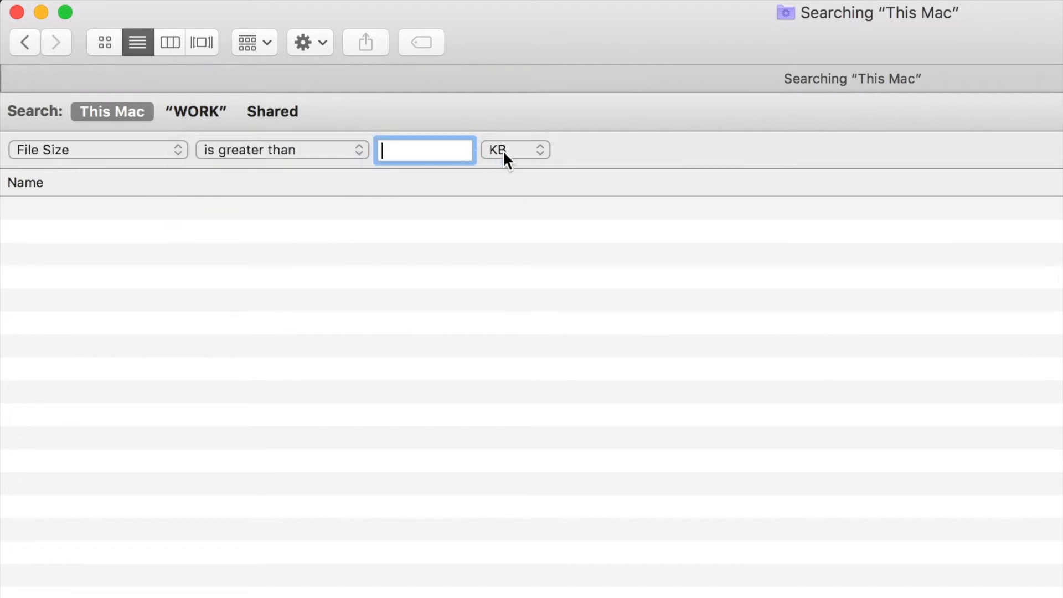
left_click(514, 150)
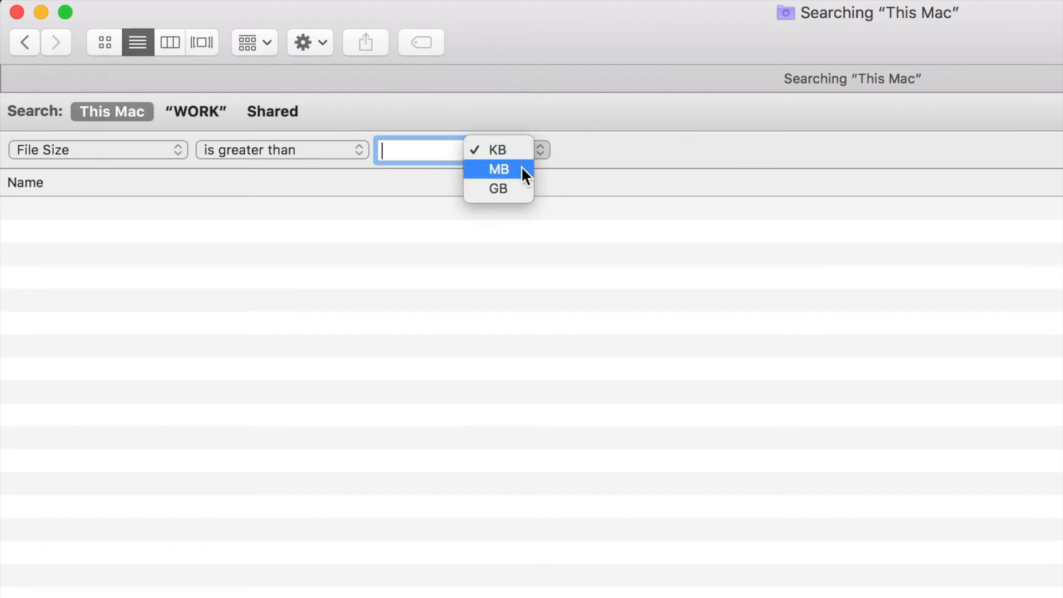
left_click(498, 170)
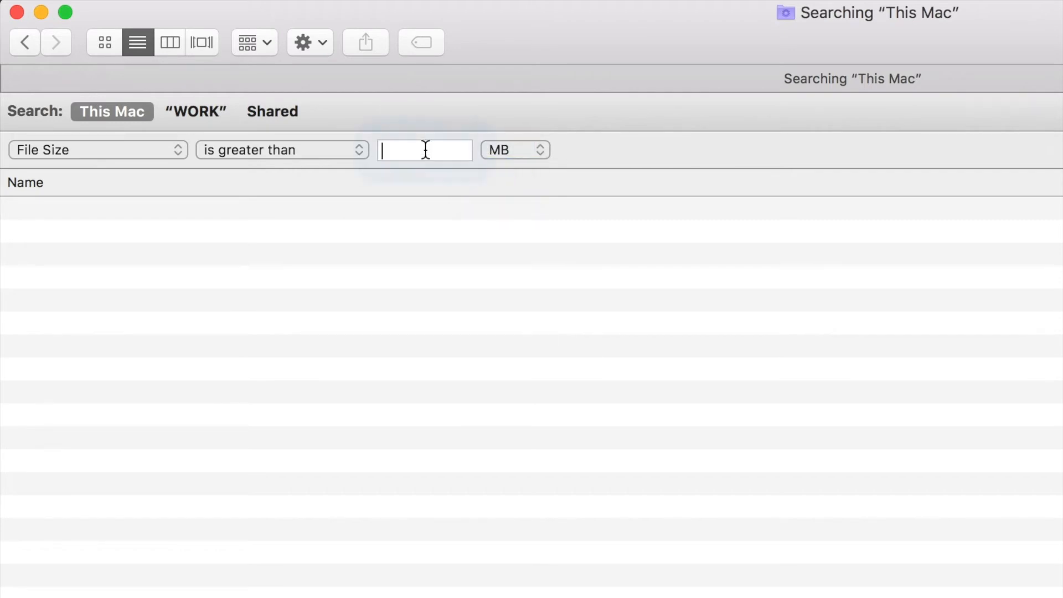
Step: Enter a 5 MB size threshold and select the leftover search text
type("5")
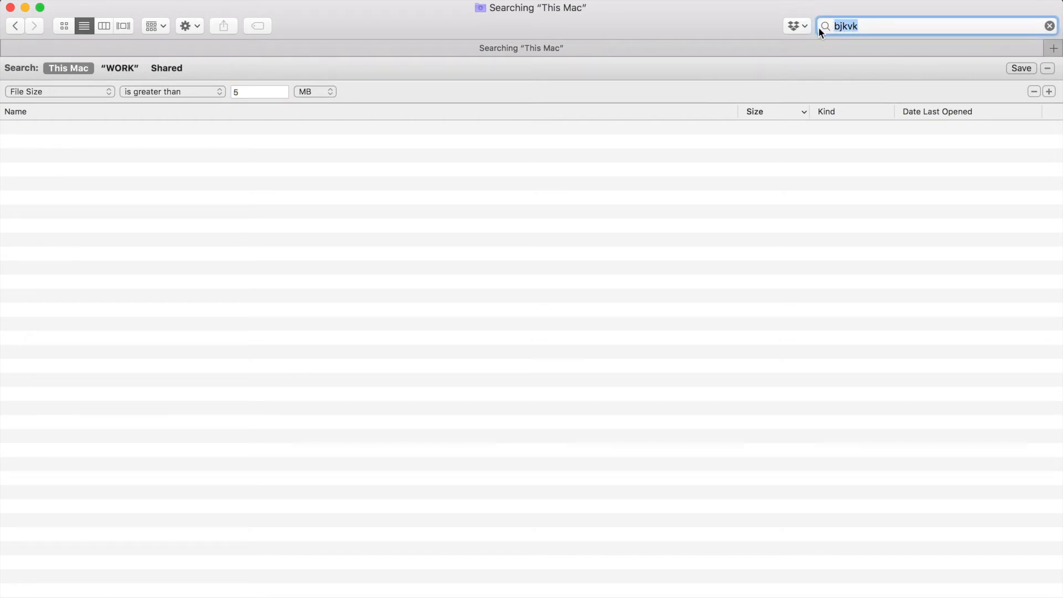
left_click(1049, 26)
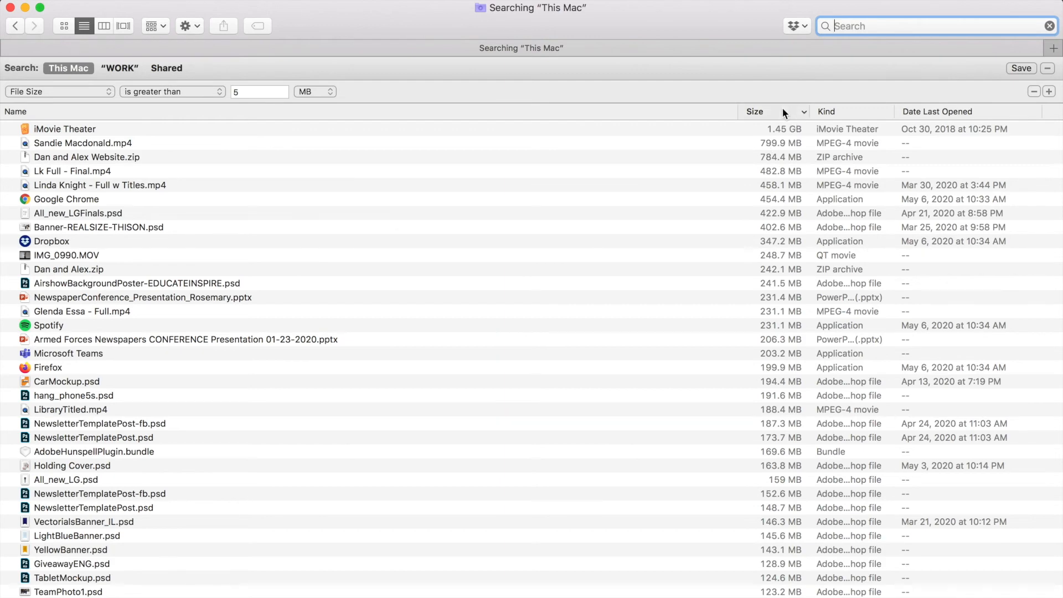
Step: Sort the over-5 MB results by Size, largest first (1.45 GB at top)
left_click(755, 111)
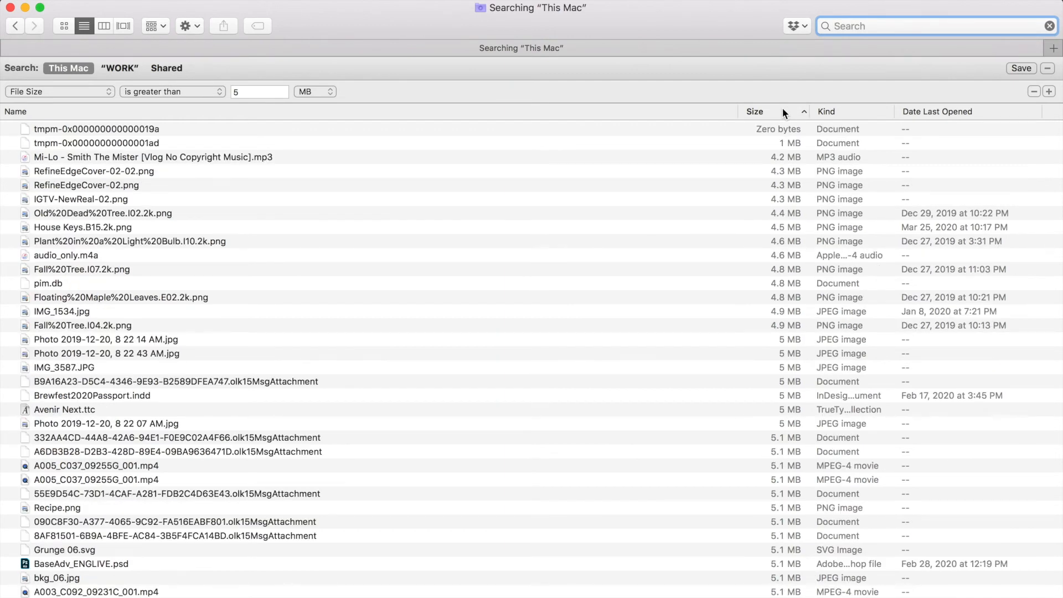
left_click(754, 111)
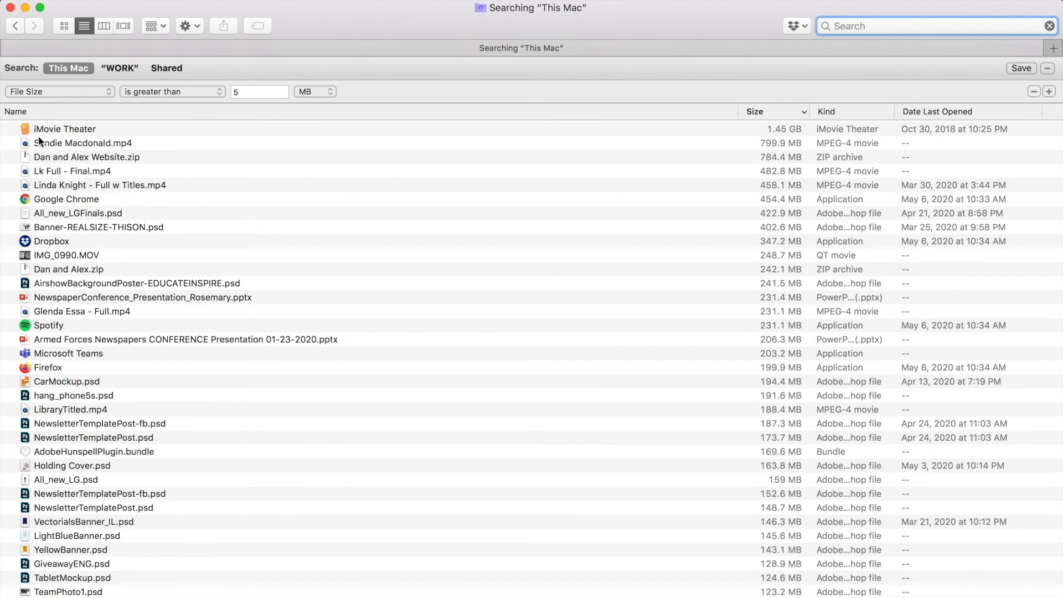
mouse_move(90, 199)
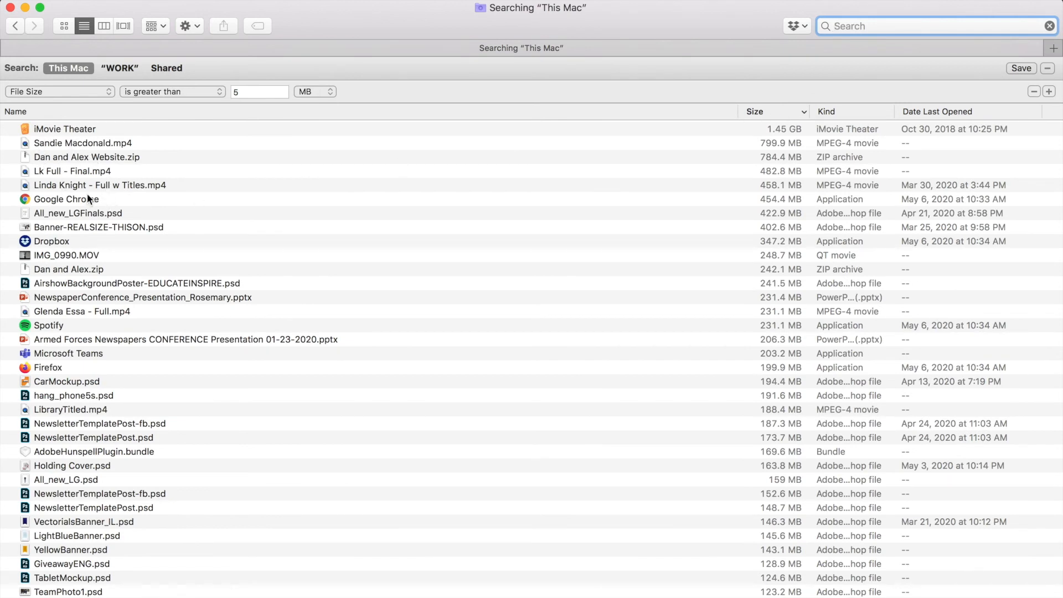